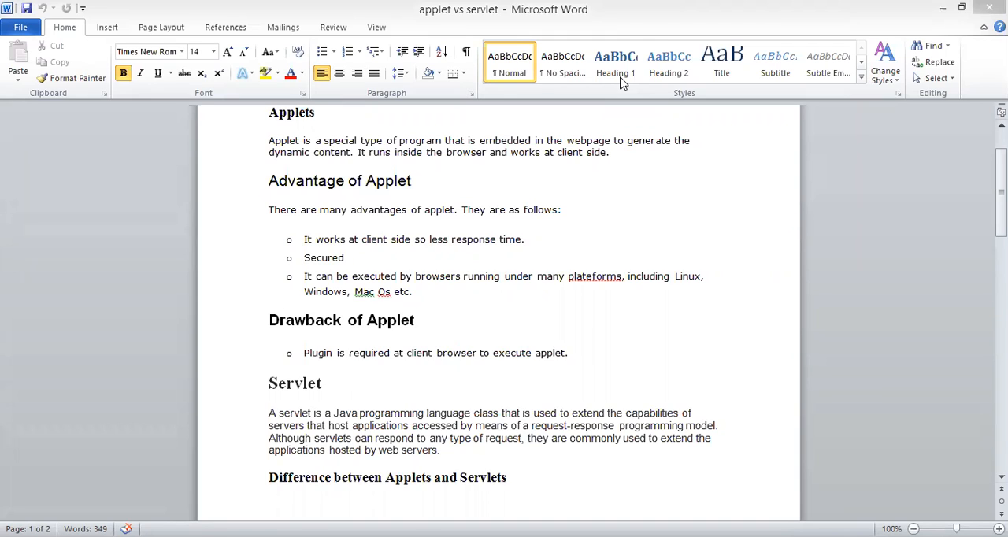
mouse_move(750, 163)
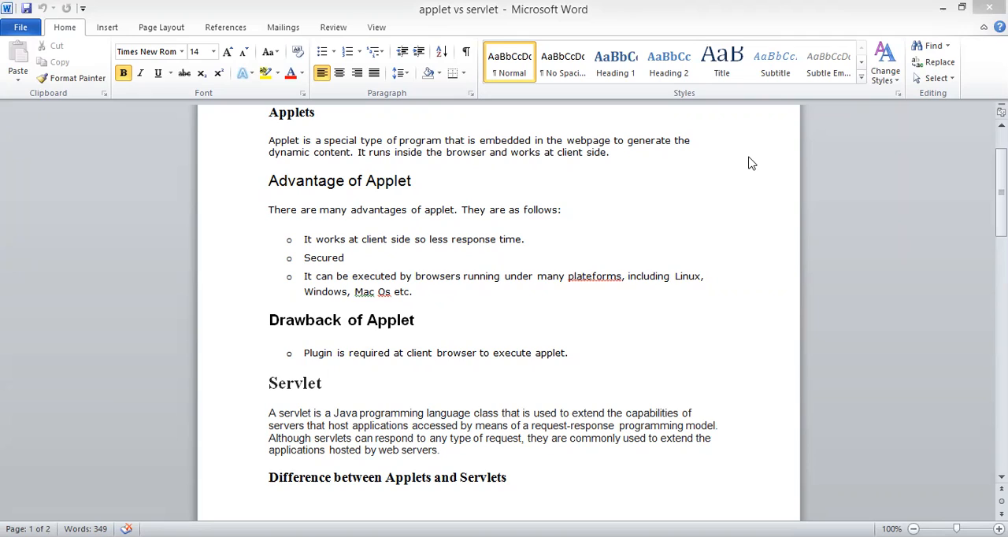
mouse_move(621, 191)
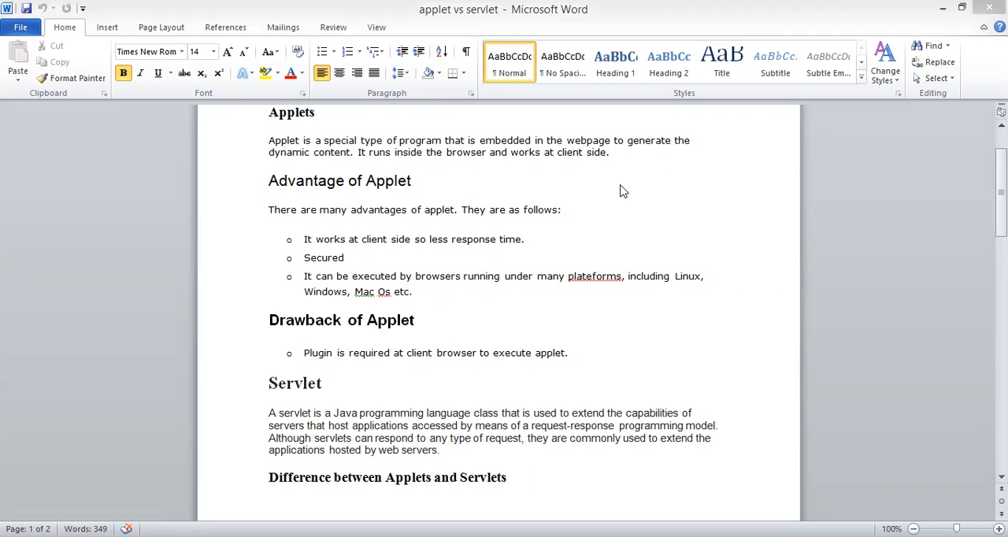
mouse_move(539, 225)
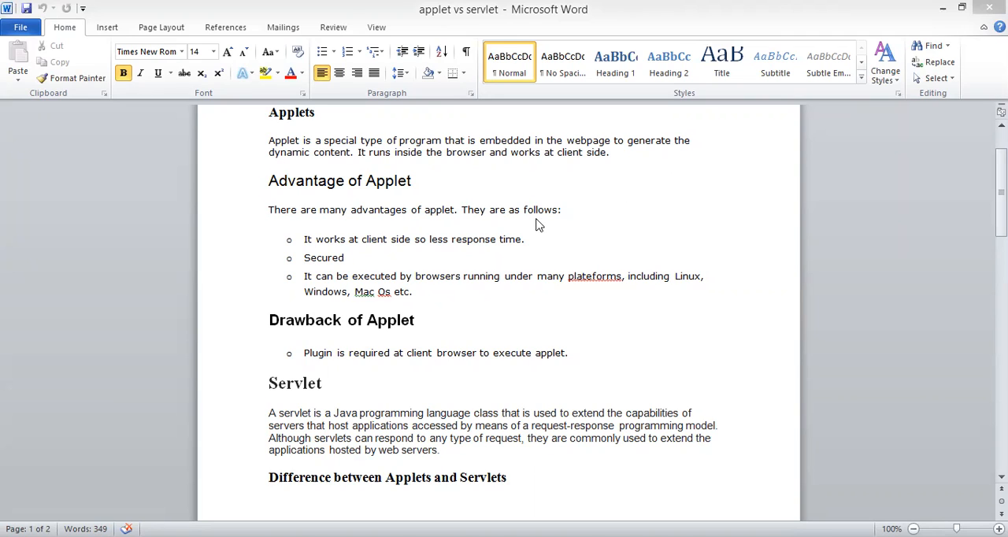
mouse_move(422, 251)
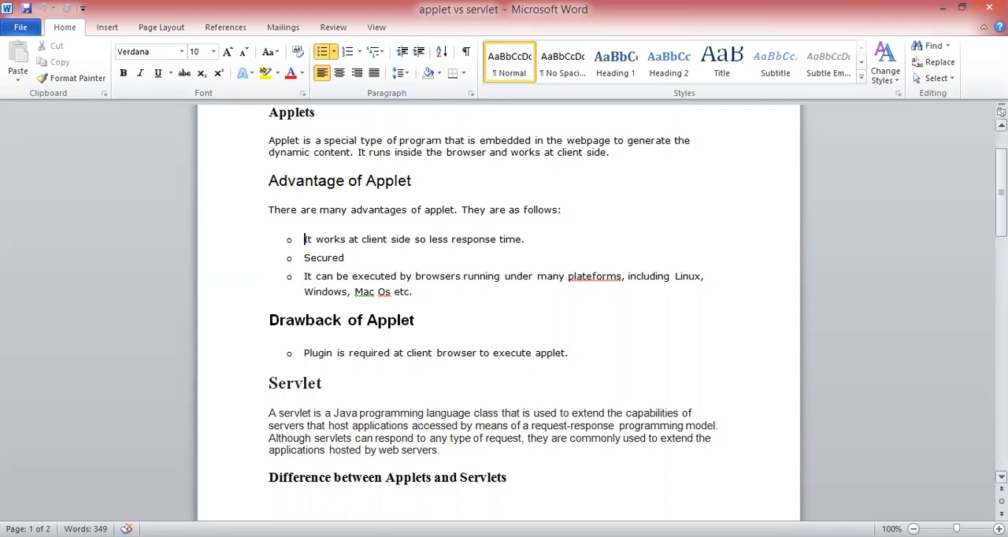
- Scroll down to the 'Difference between Applets and Servlets' comparison table
scroll(down, 3)
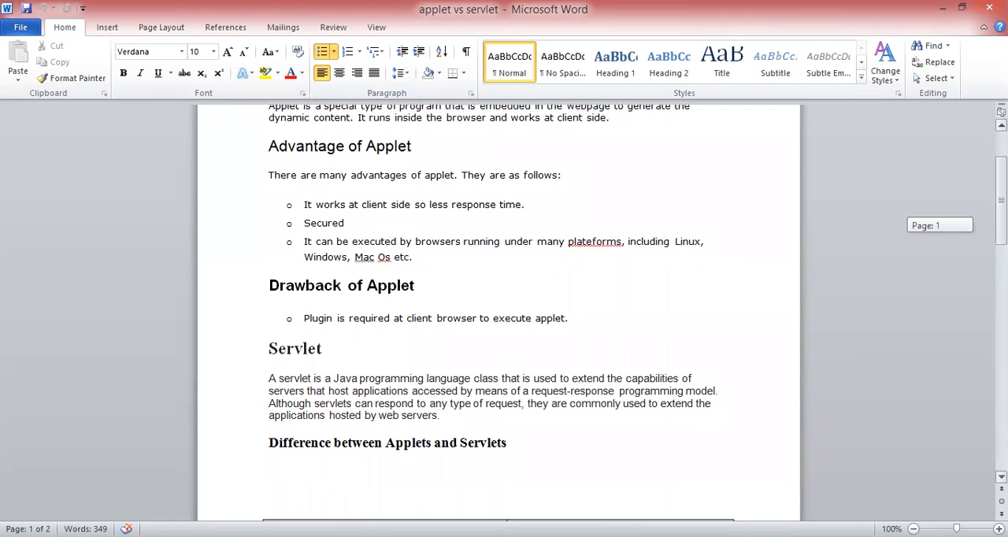
scroll(down, 3)
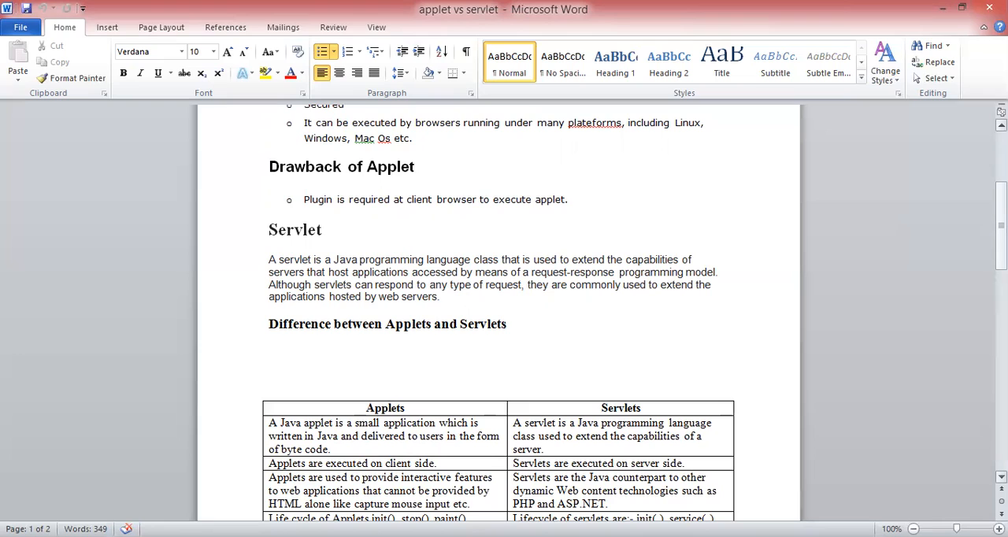
- Place the cursor in the comparison table and scroll to its rows continuing onto page two
click(268, 353)
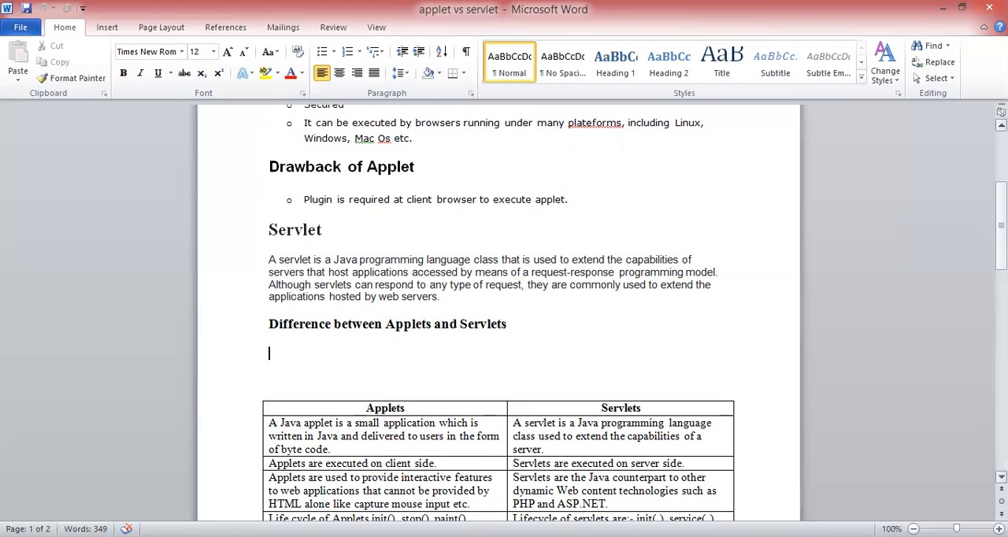
click(352, 463)
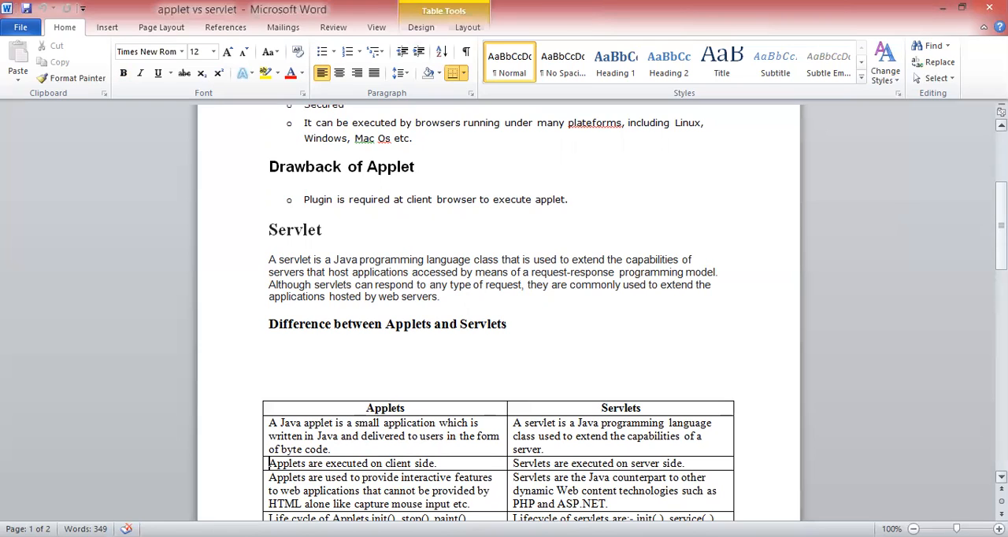
scroll(down, 3)
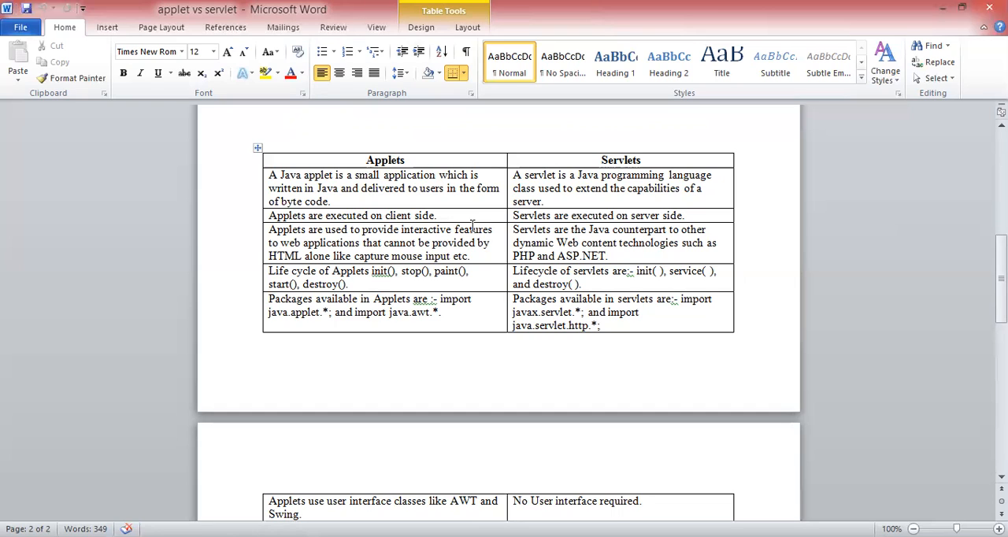
click(268, 513)
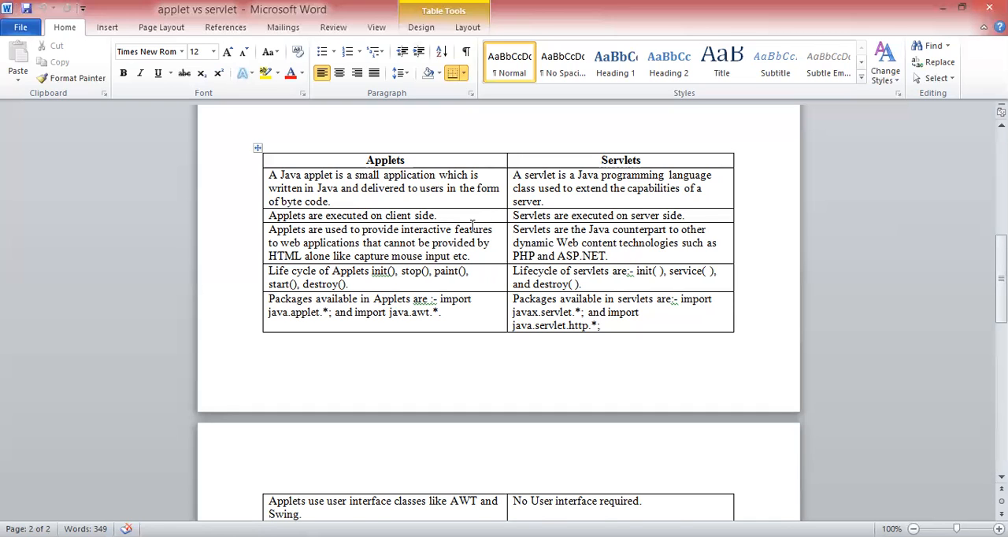
scroll(down, 3)
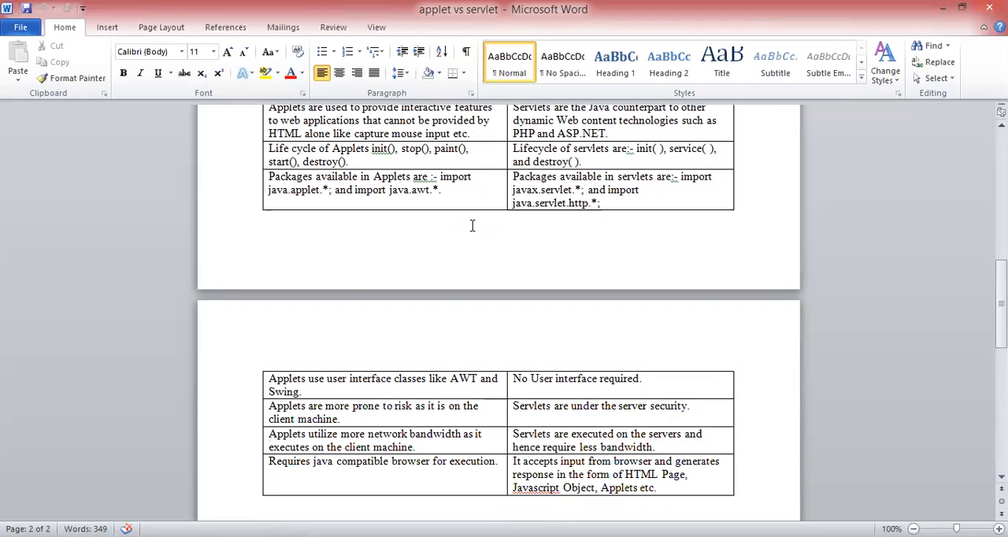
click(268, 502)
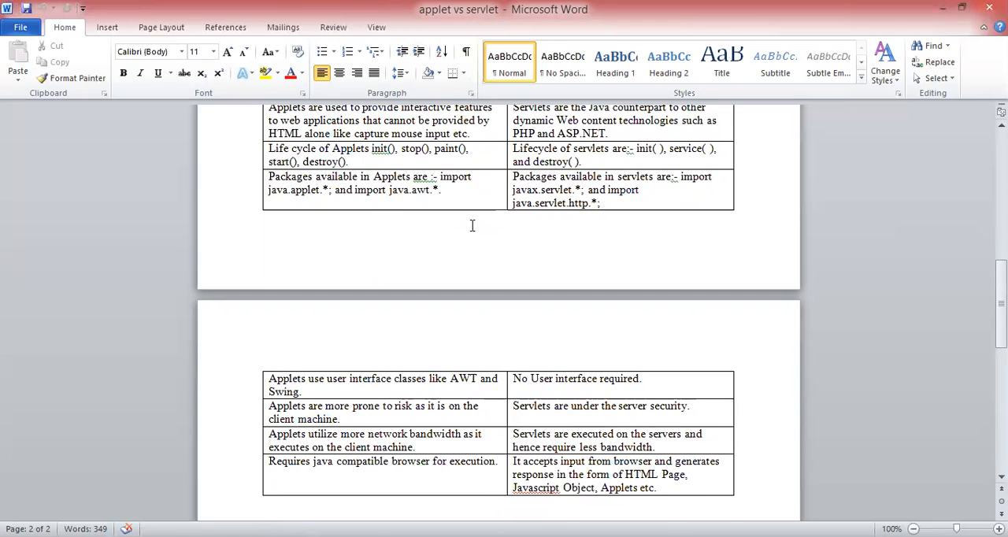
click(270, 504)
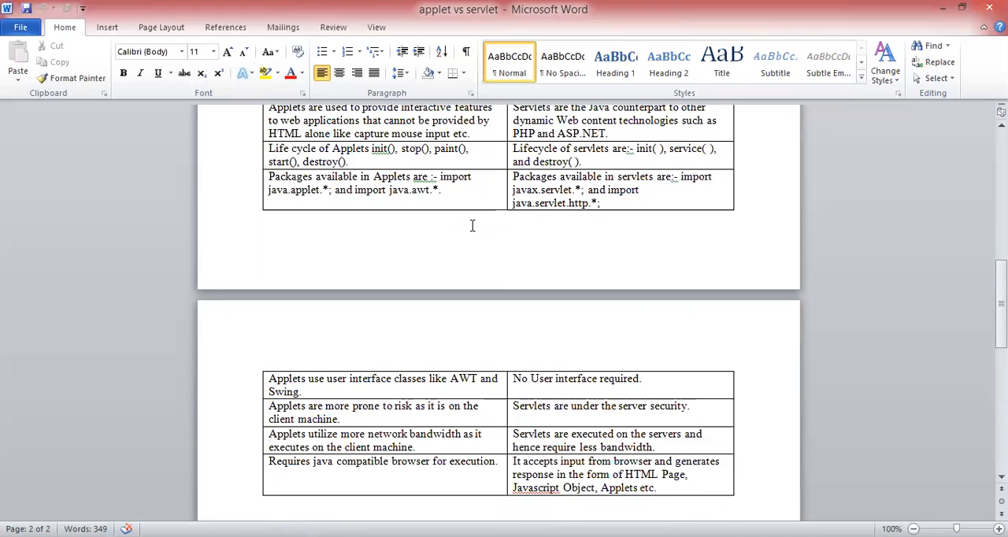
click(269, 503)
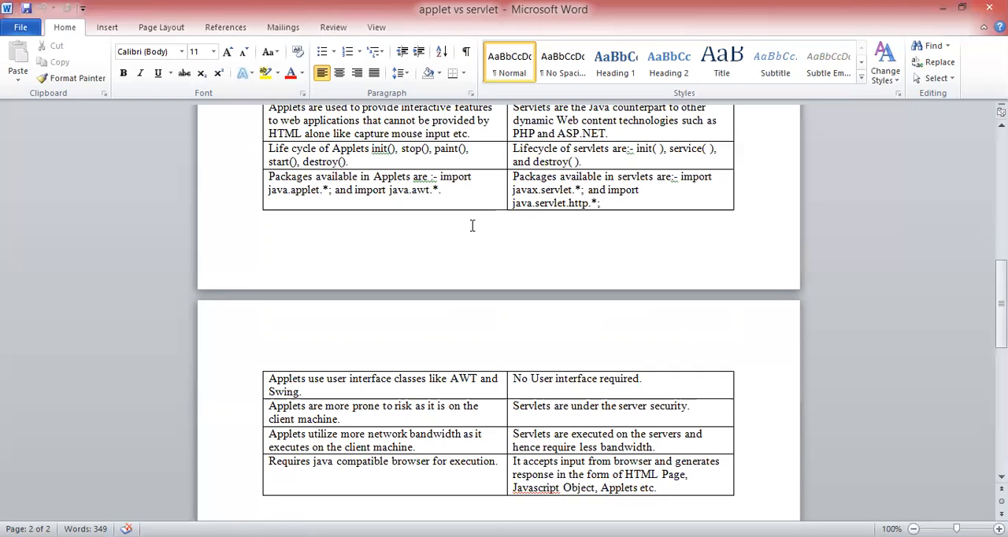
click(268, 502)
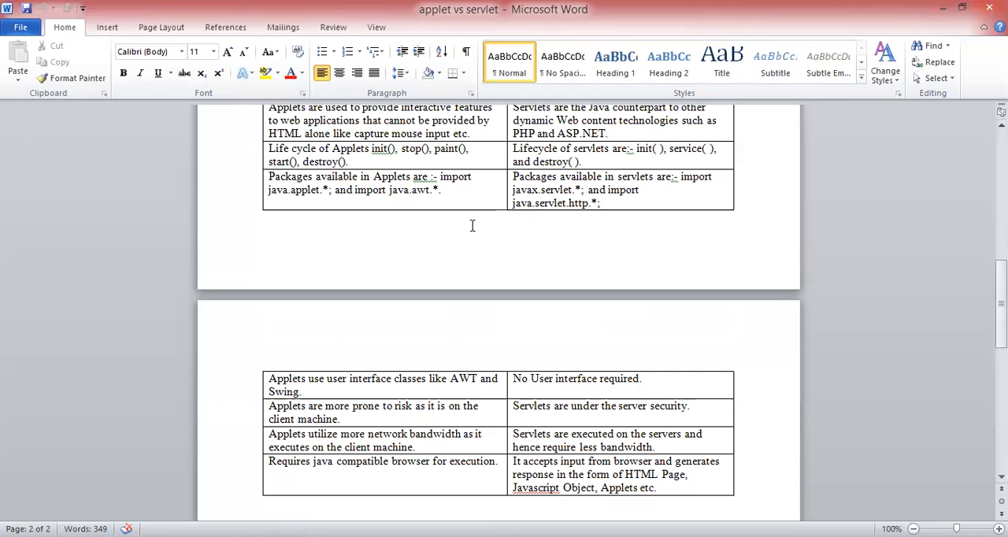
click(269, 503)
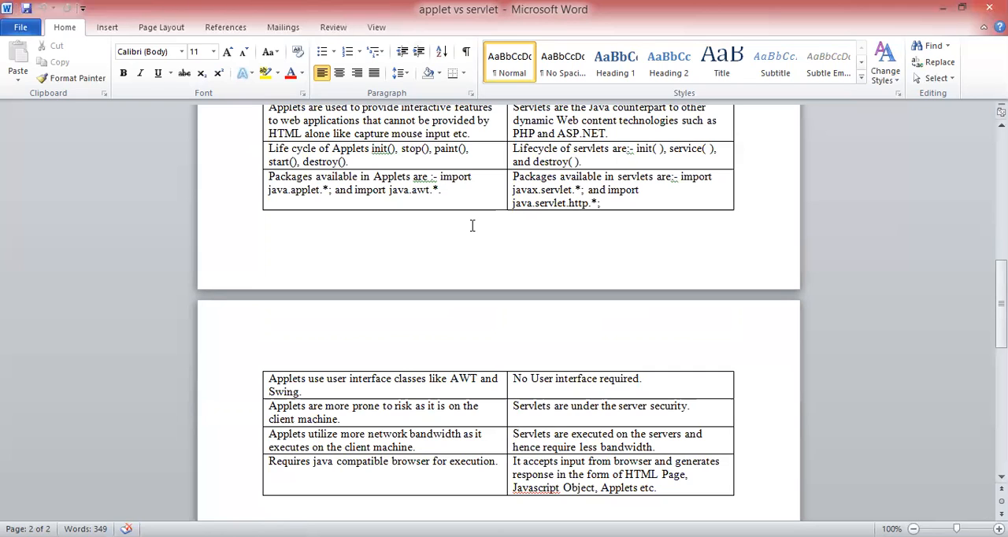
click(268, 503)
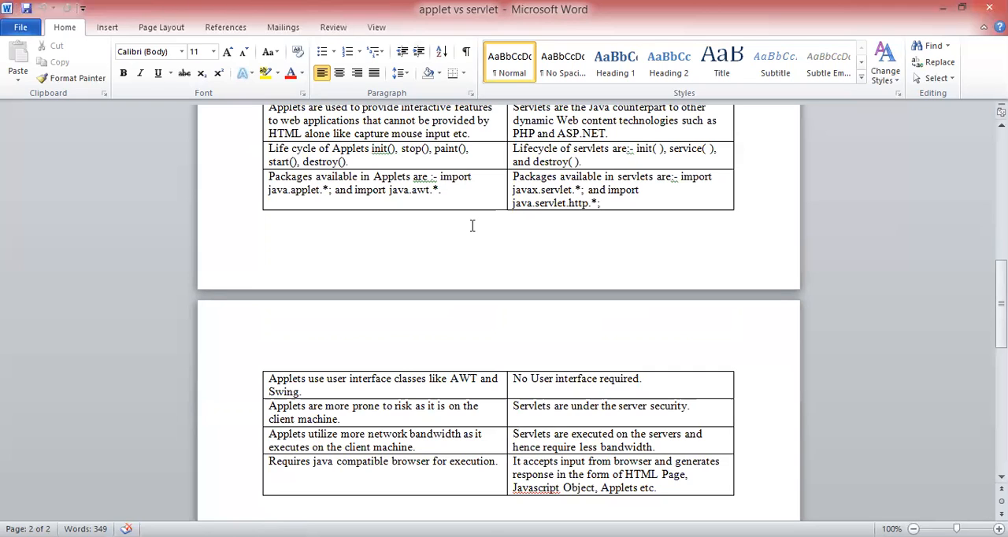
click(268, 503)
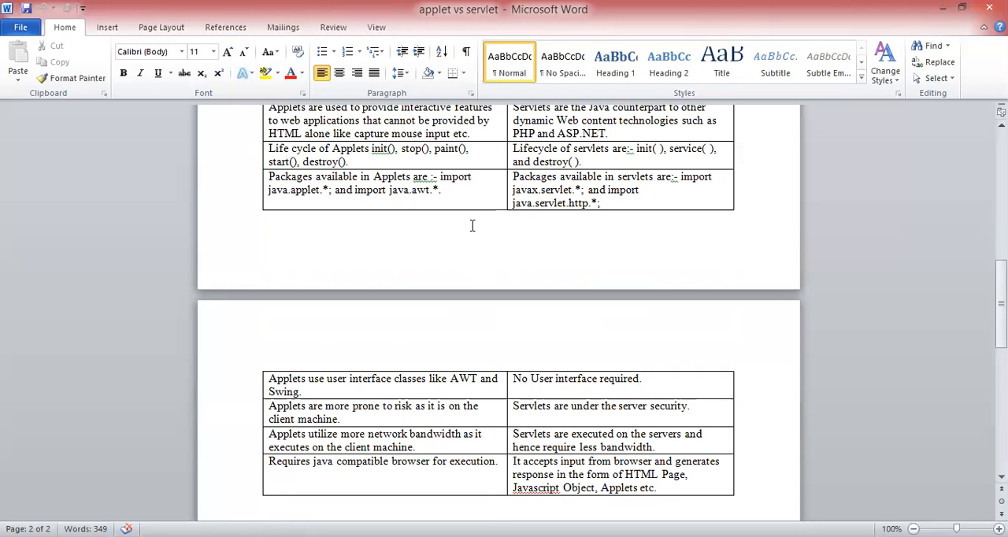
click(268, 503)
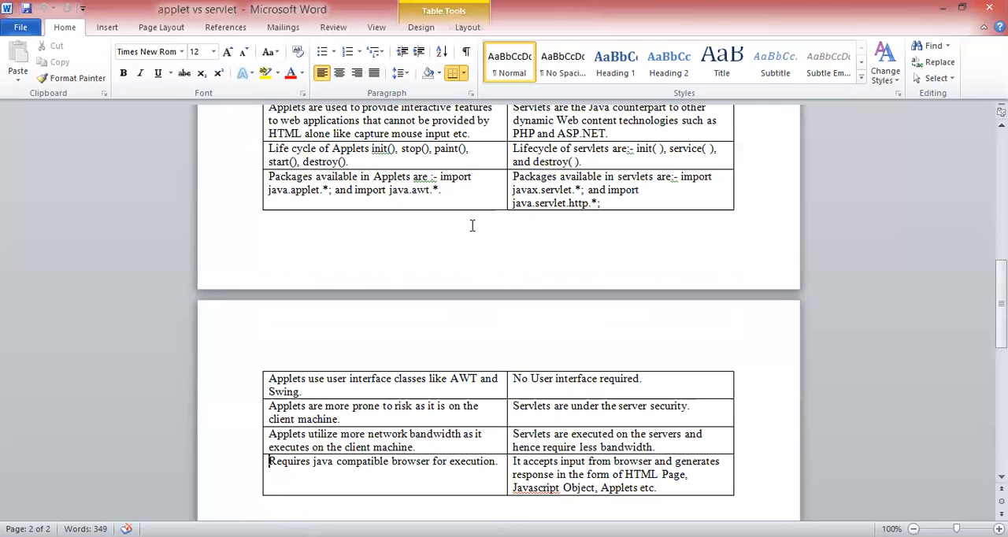
scroll(up, 3)
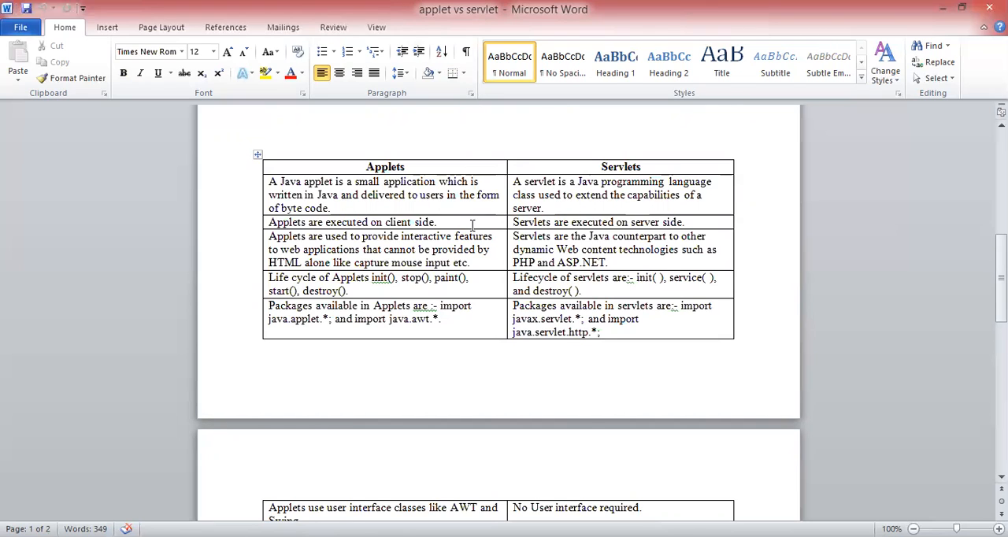
click(269, 112)
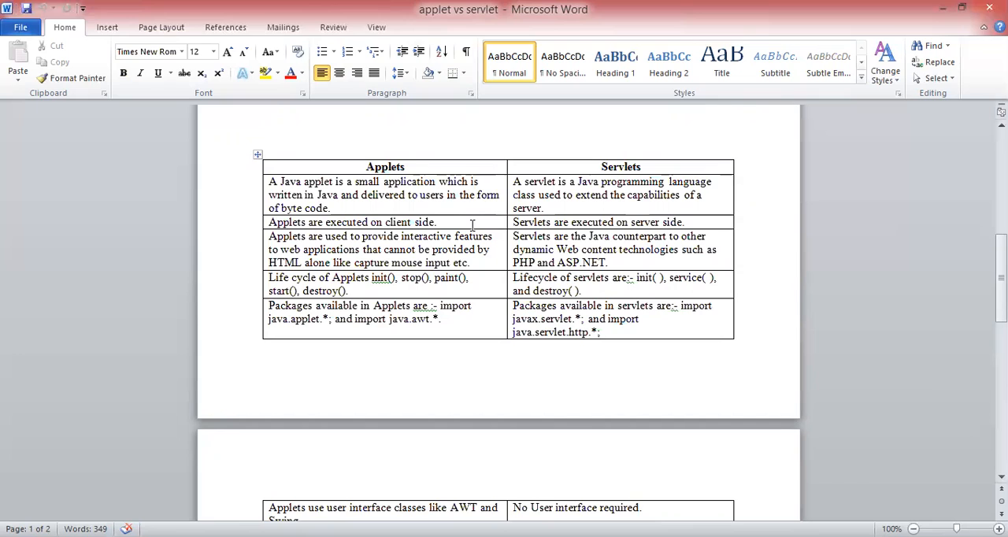
click(269, 113)
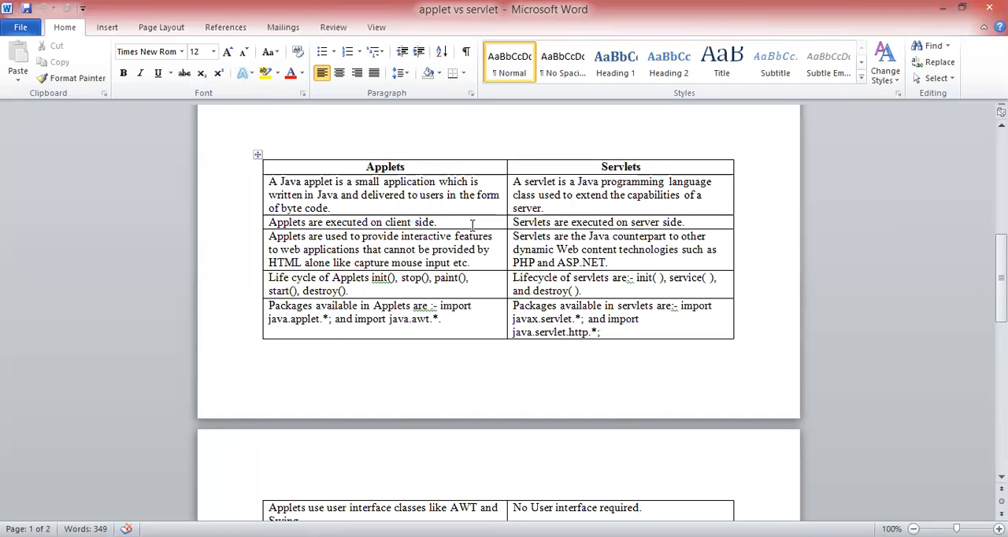
click(269, 113)
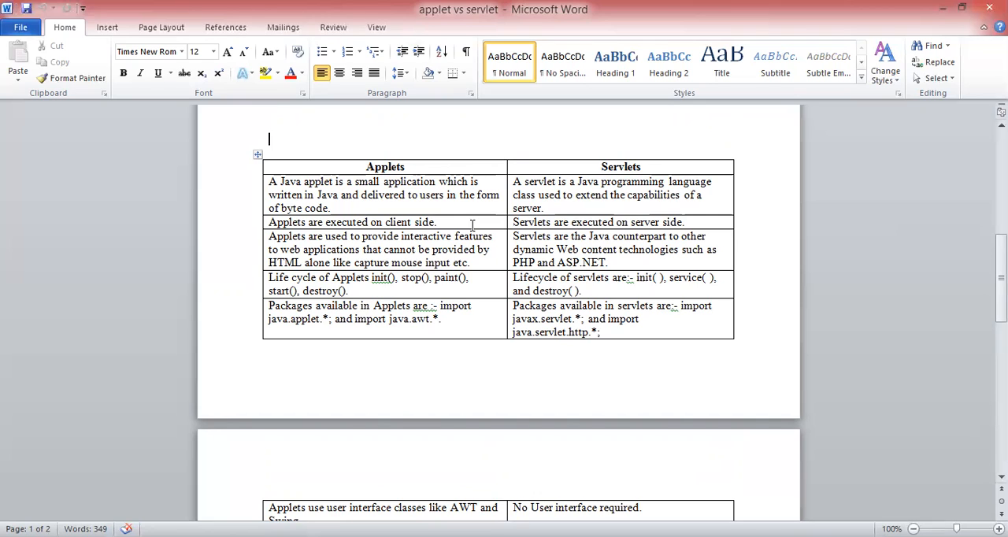
click(620, 166)
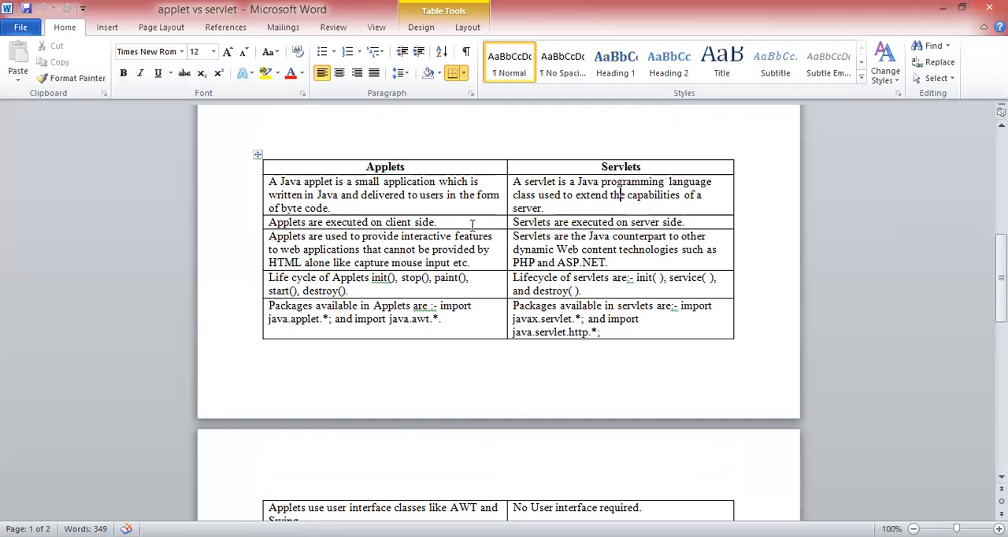
scroll(up, 3)
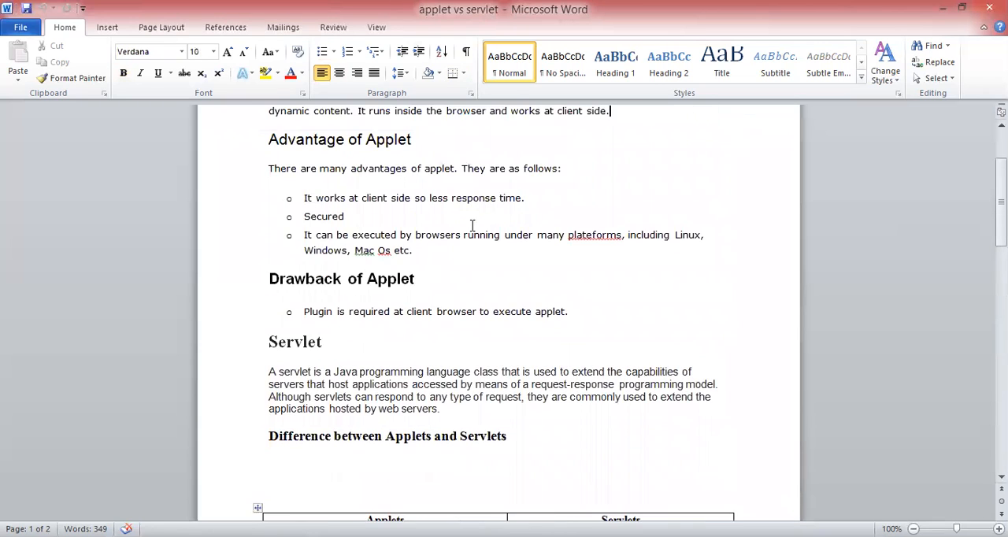